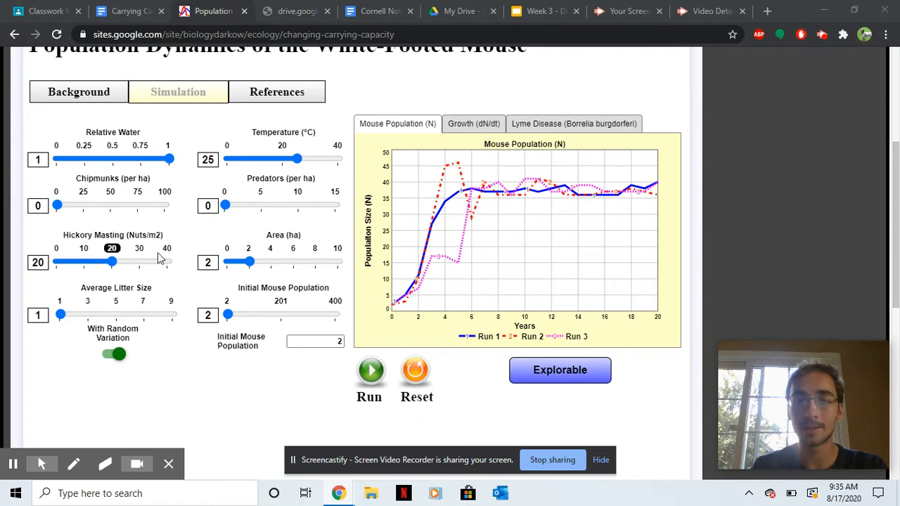
{"action": "mouse_move", "coordinate": [390, 365]}
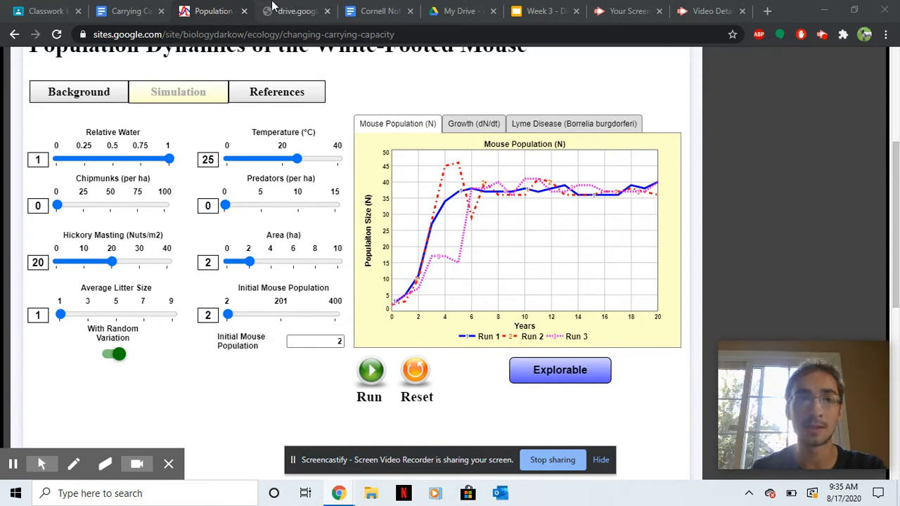
Switch to the Carrying Capacity worksheet and click into question 1's answer box
{"action": "left_click", "coordinate": [133, 12]}
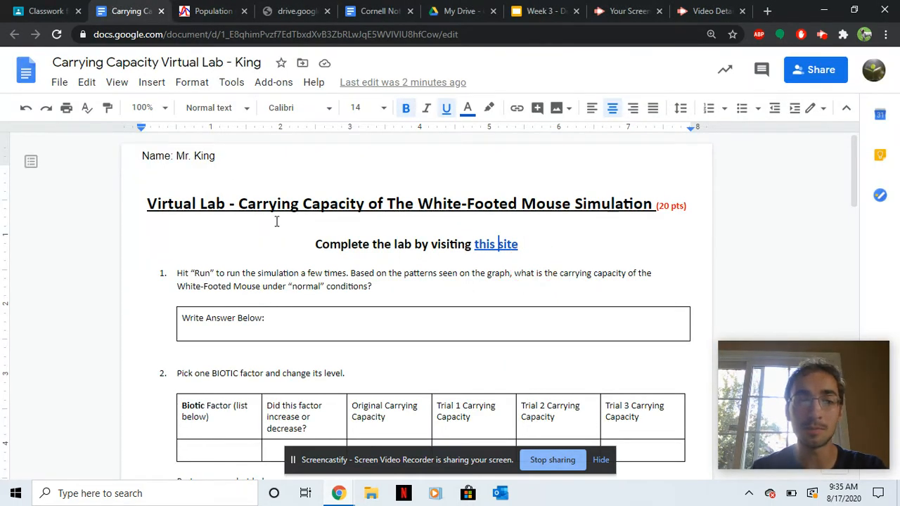
{"action": "left_click", "coordinate": [308, 318]}
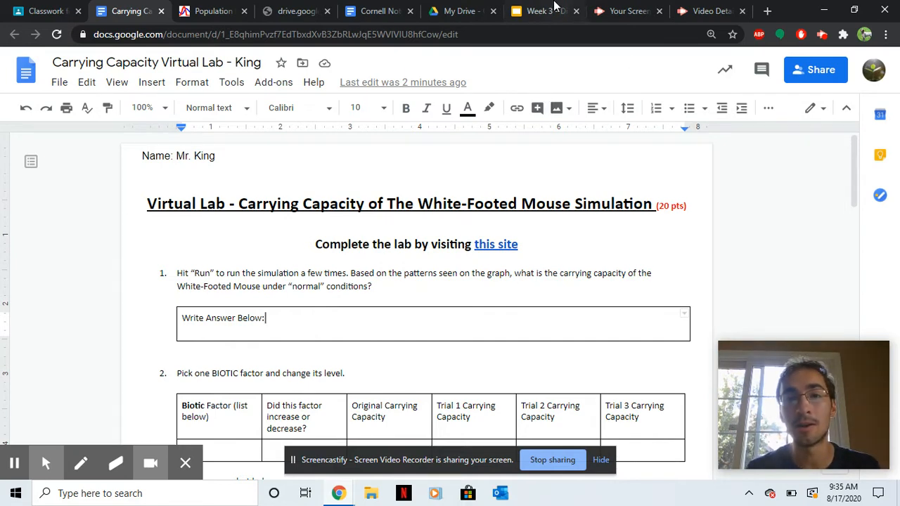
View the three-run population graph, then return to the worksheet scrolled to question 2
{"action": "left_click", "coordinate": [218, 12]}
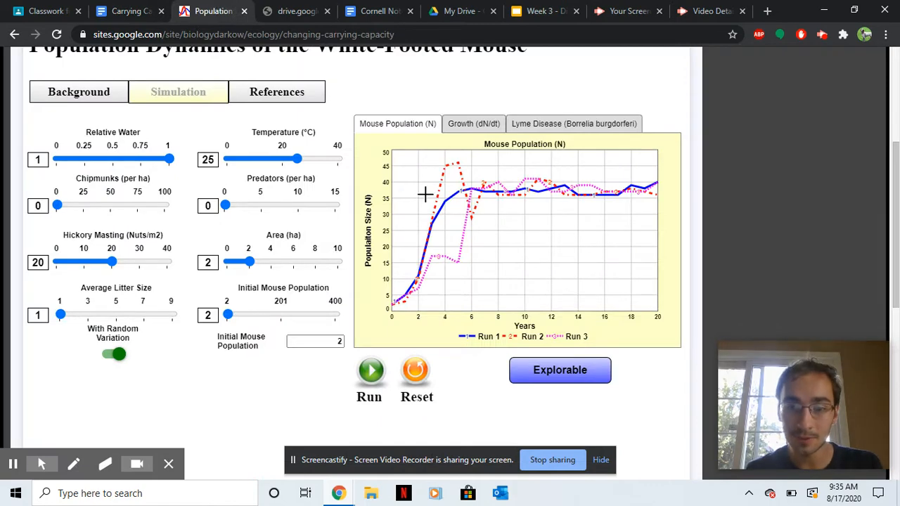
{"action": "mouse_move", "coordinate": [620, 193]}
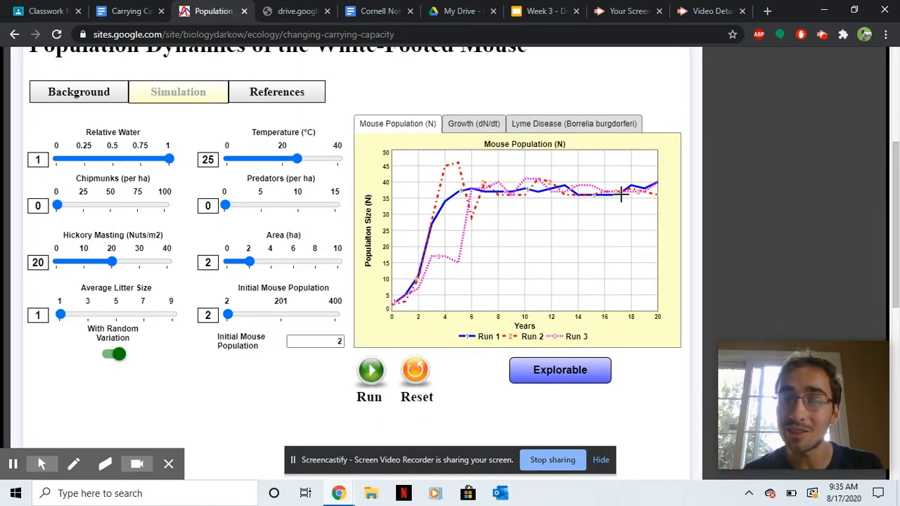
{"action": "mouse_move", "coordinate": [511, 213]}
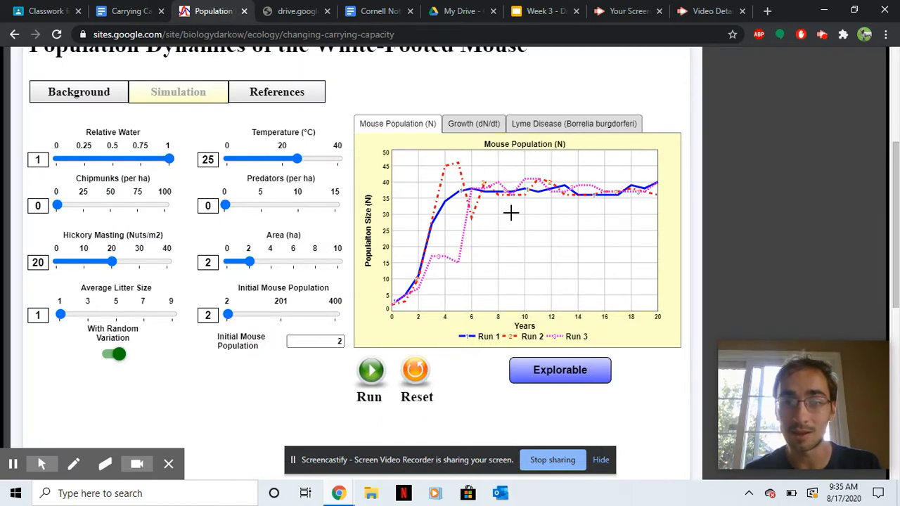
{"action": "mouse_move", "coordinate": [668, 176]}
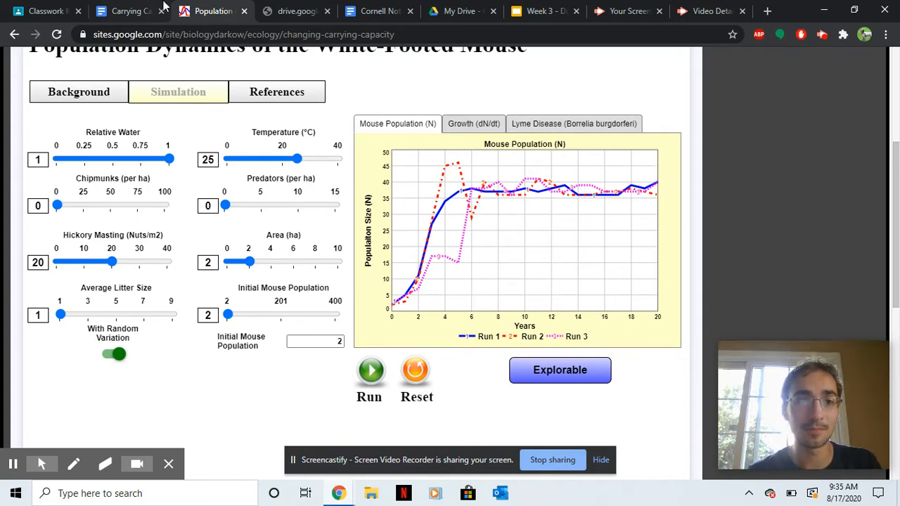
{"action": "mouse_move", "coordinate": [134, 12]}
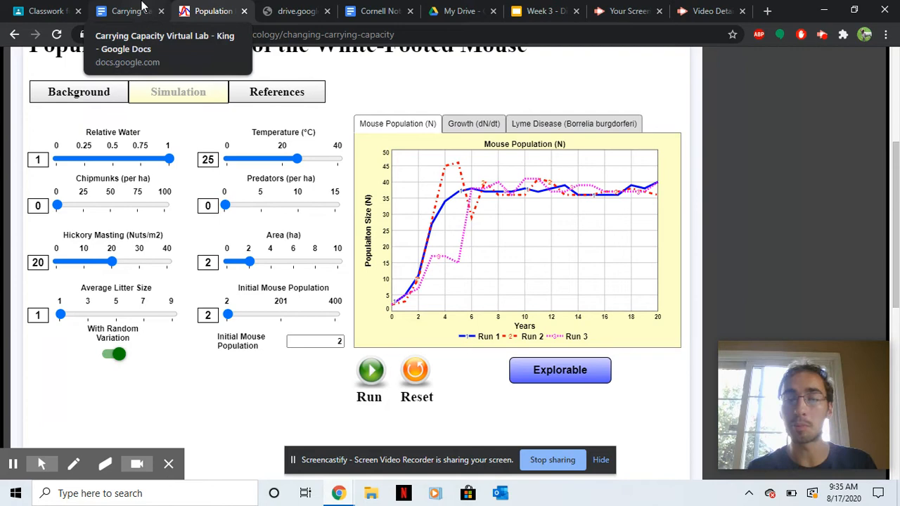
{"action": "left_click", "coordinate": [123, 12]}
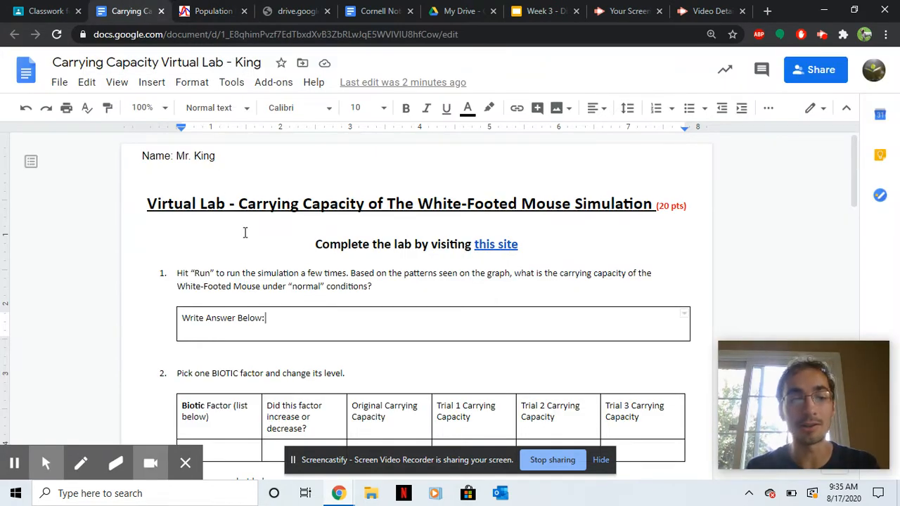
{"action": "scroll", "scroll_direction": "down", "scroll_amount": 3}
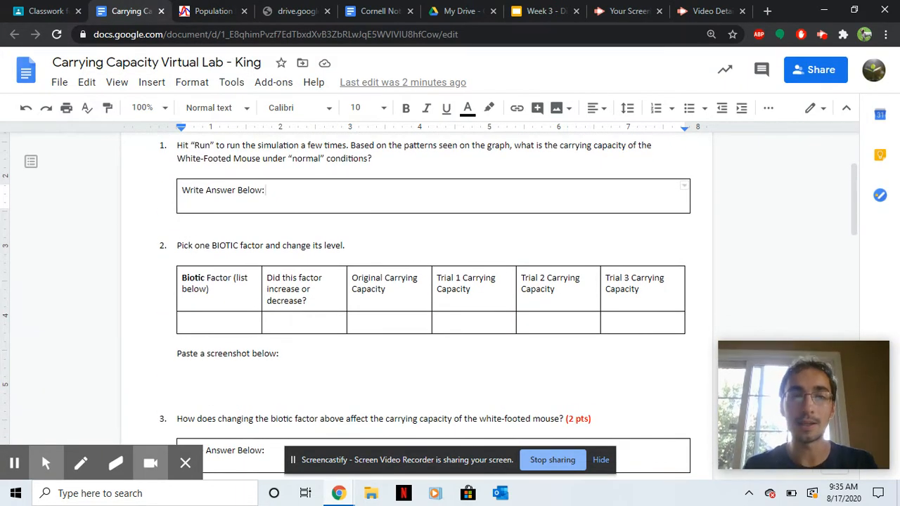
{"action": "mouse_move", "coordinate": [218, 11]}
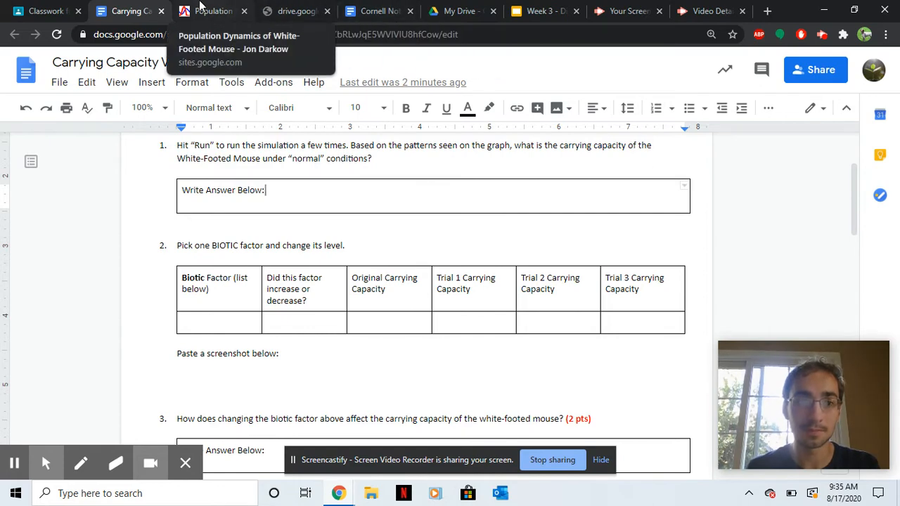
Switch back to the Population Dynamics mouse simulation page
{"action": "left_click", "coordinate": [218, 11]}
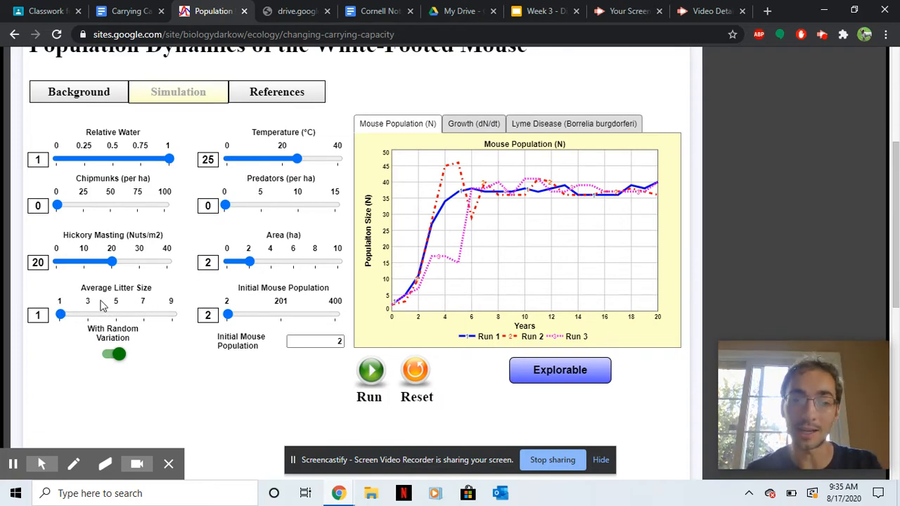
{"action": "mouse_move", "coordinate": [185, 283]}
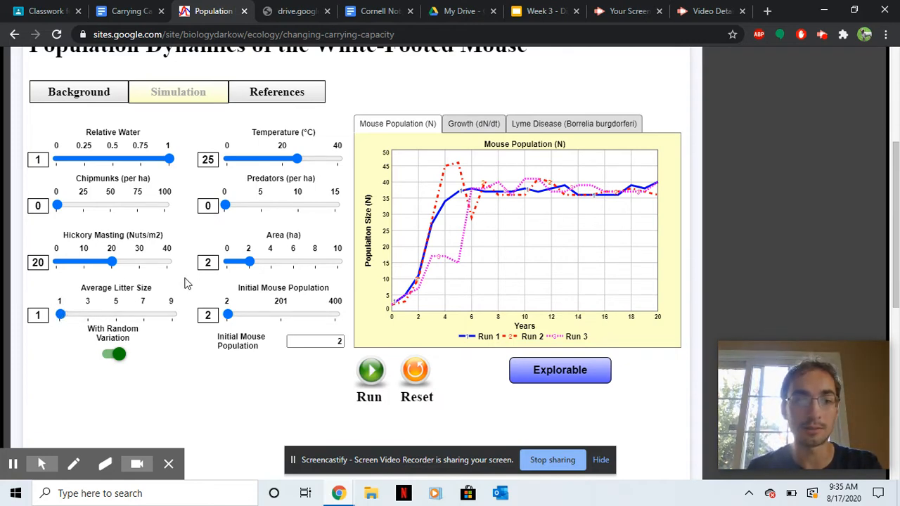
{"action": "mouse_move", "coordinate": [288, 178]}
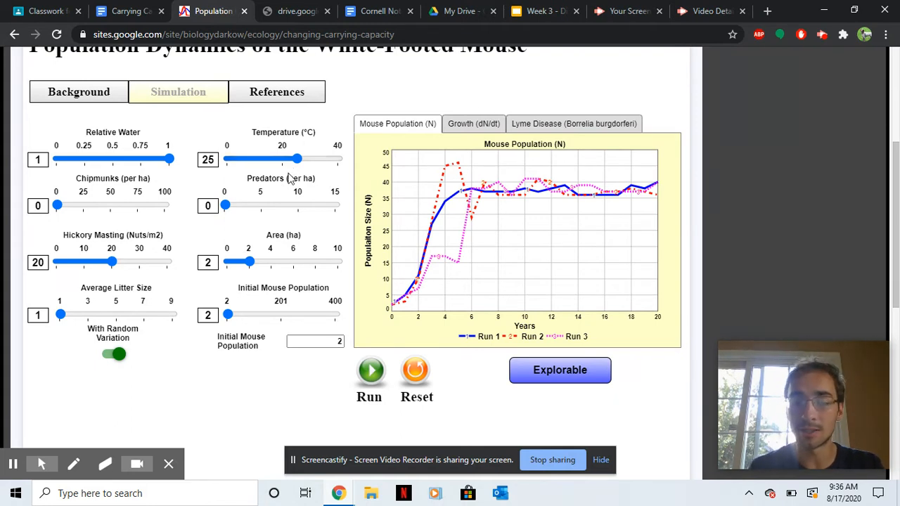
{"action": "mouse_move", "coordinate": [247, 261]}
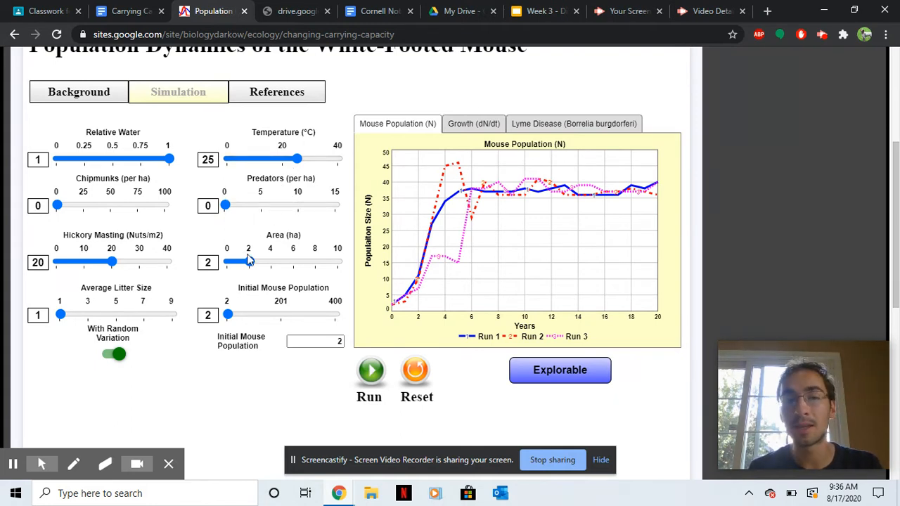
{"action": "mouse_move", "coordinate": [234, 275]}
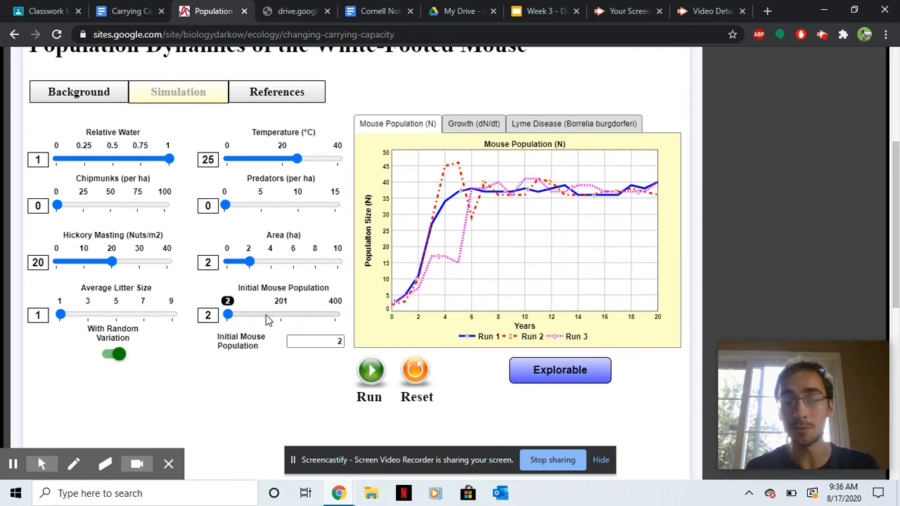
{"action": "mouse_move", "coordinate": [278, 317]}
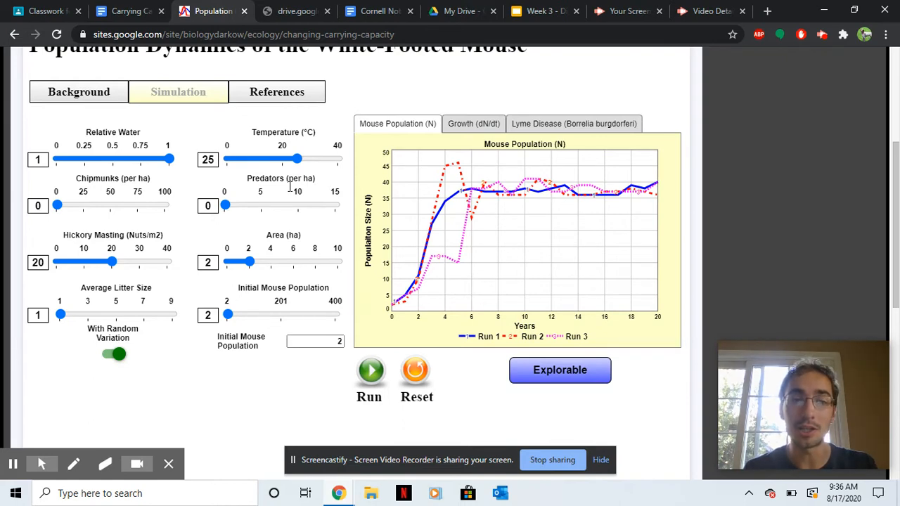
{"action": "mouse_move", "coordinate": [255, 234]}
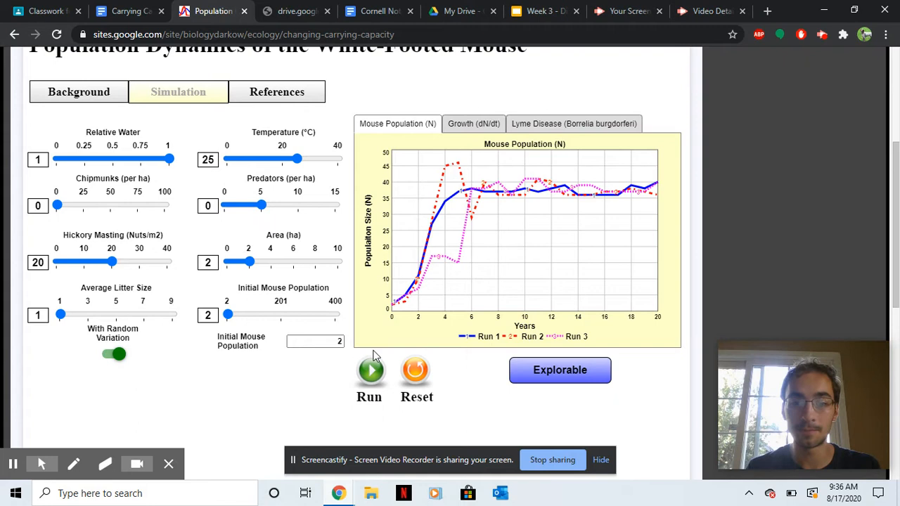
Run three simulation trials with predators at 5 per hectare, then return to the worksheet
{"action": "left_click", "coordinate": [368, 371]}
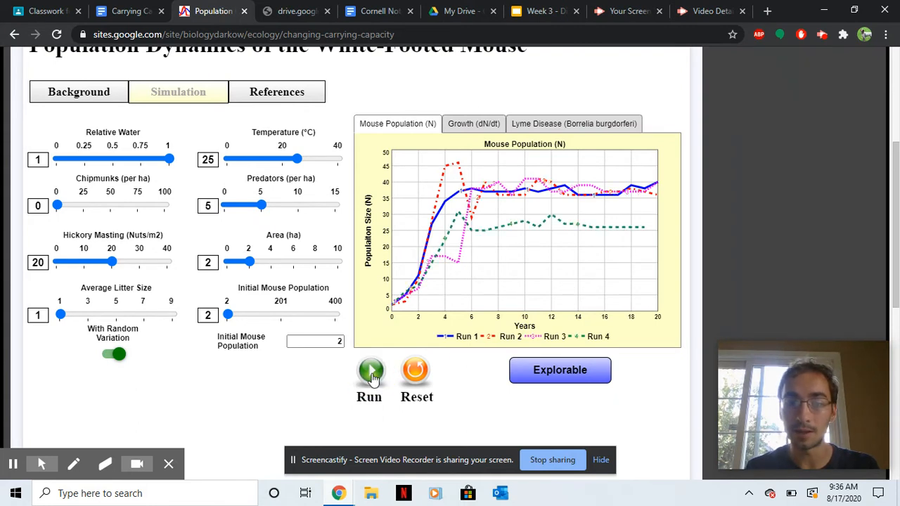
{"action": "left_click", "coordinate": [369, 372]}
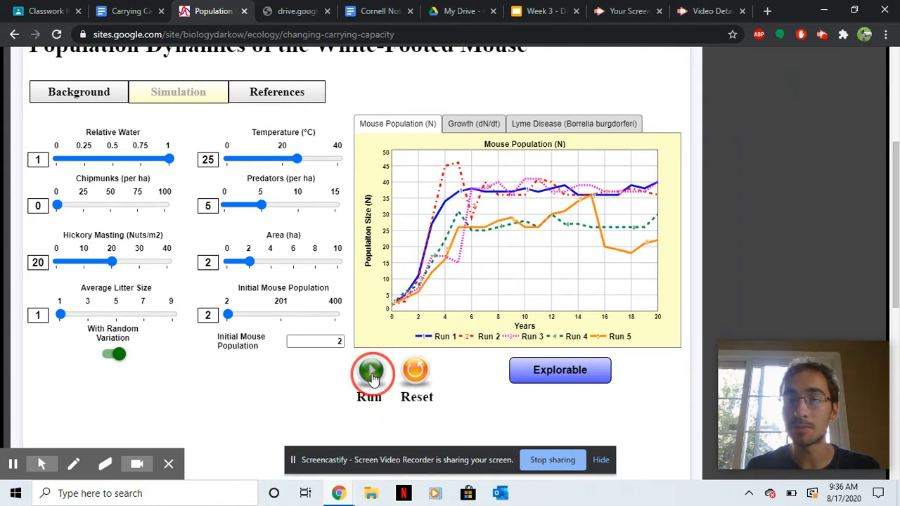
{"action": "left_click", "coordinate": [370, 373]}
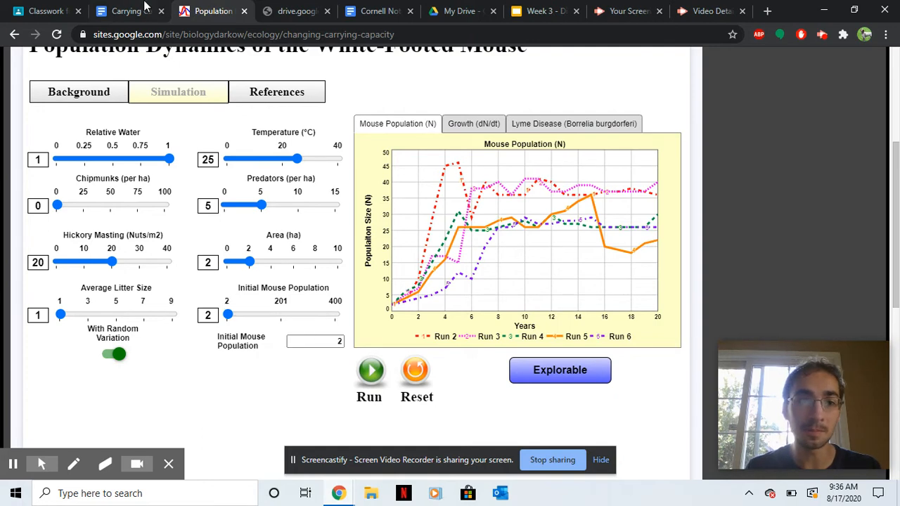
{"action": "left_click", "coordinate": [126, 11]}
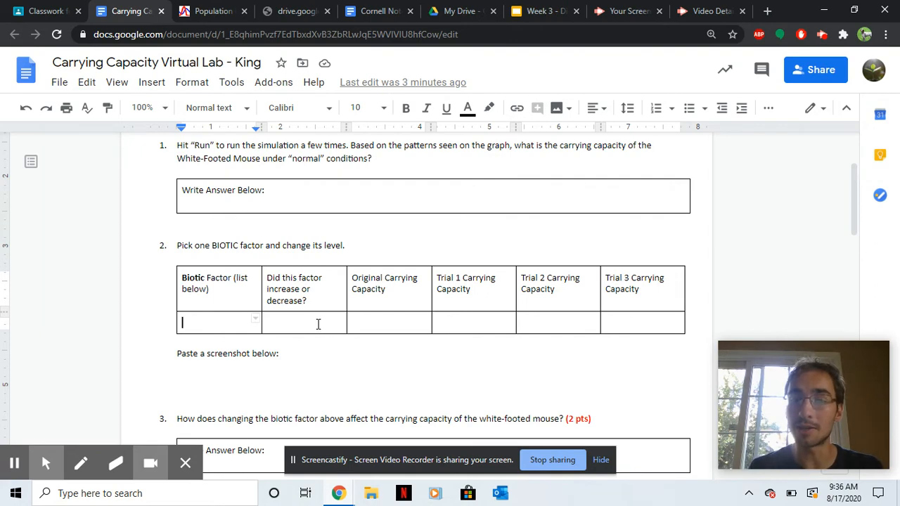
Point out question 2's change and Trial 1 carrying capacity cells, then return to the simulation
{"action": "left_click", "coordinate": [374, 323]}
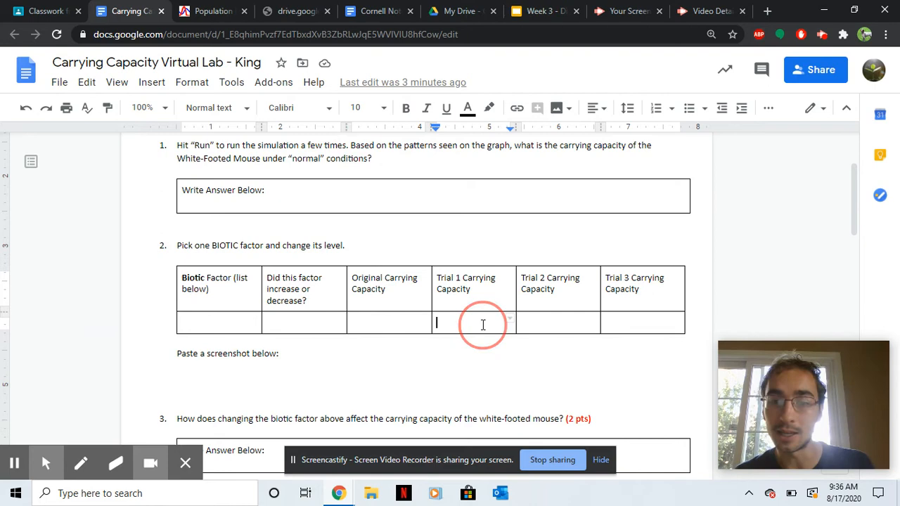
{"action": "left_click", "coordinate": [617, 323]}
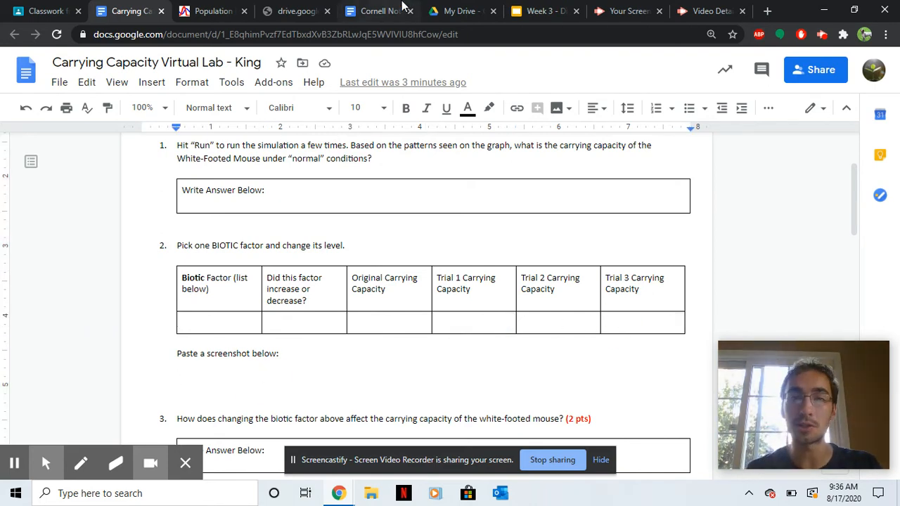
{"action": "left_click", "coordinate": [211, 11]}
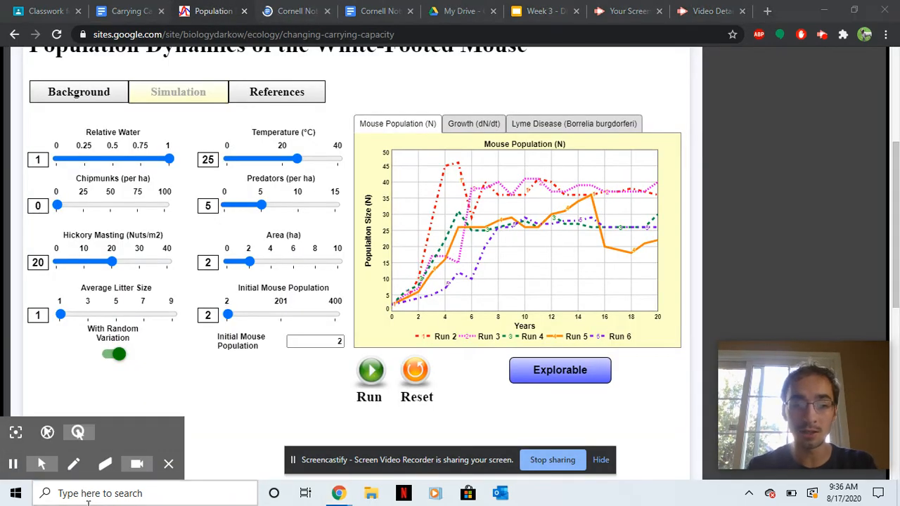
Launch Snipping Tool to capture the six-run population graph, then return to the worksheet
{"action": "type", "text": "snipping"}
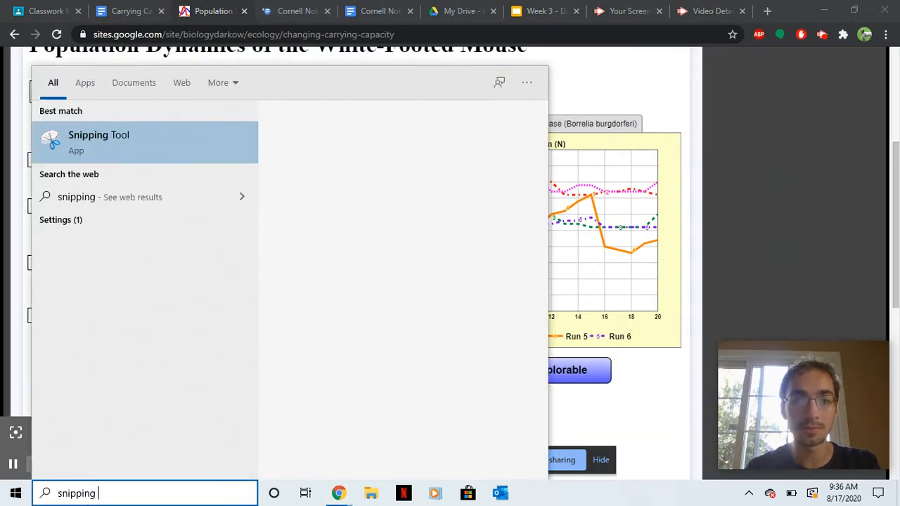
{"action": "left_click", "coordinate": [98, 141]}
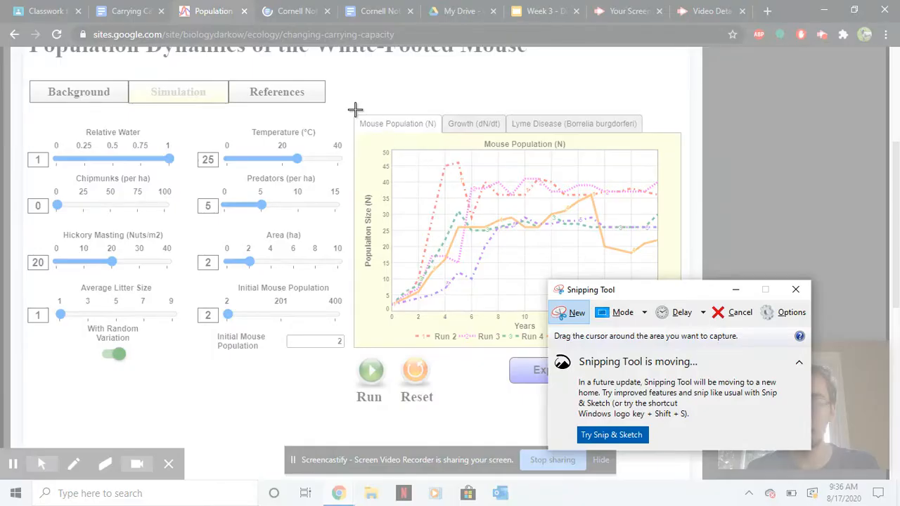
{"action": "left_click", "coordinate": [796, 288]}
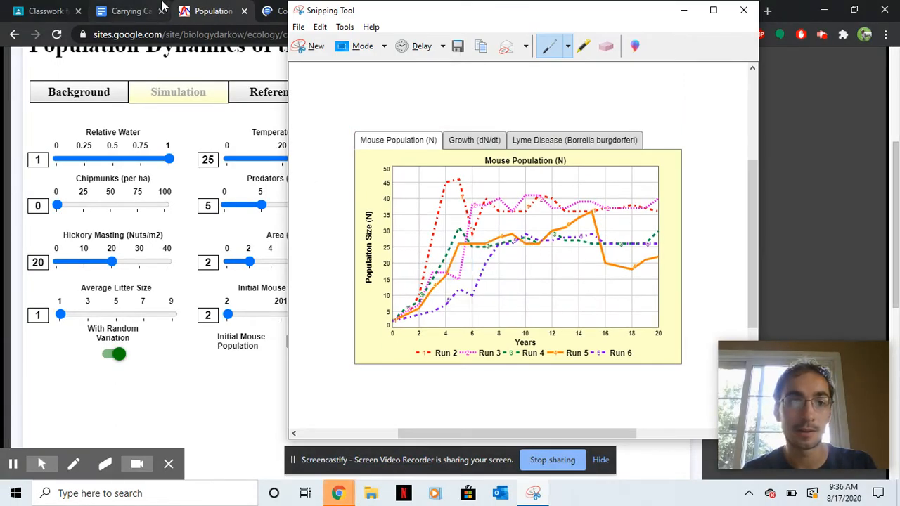
{"action": "left_click", "coordinate": [126, 12]}
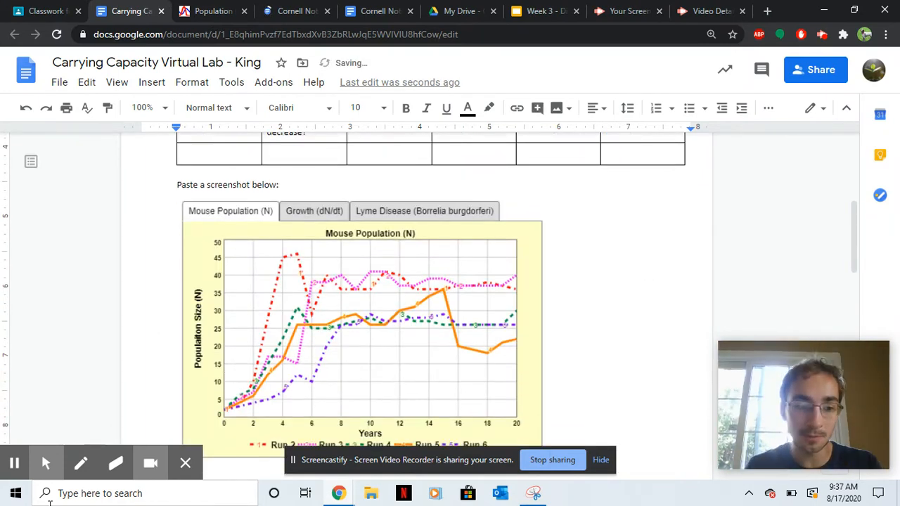
Place the graph under question 2's screenshot prompt, look through the doc, and return to the simulation
{"action": "left_click", "coordinate": [133, 494]}
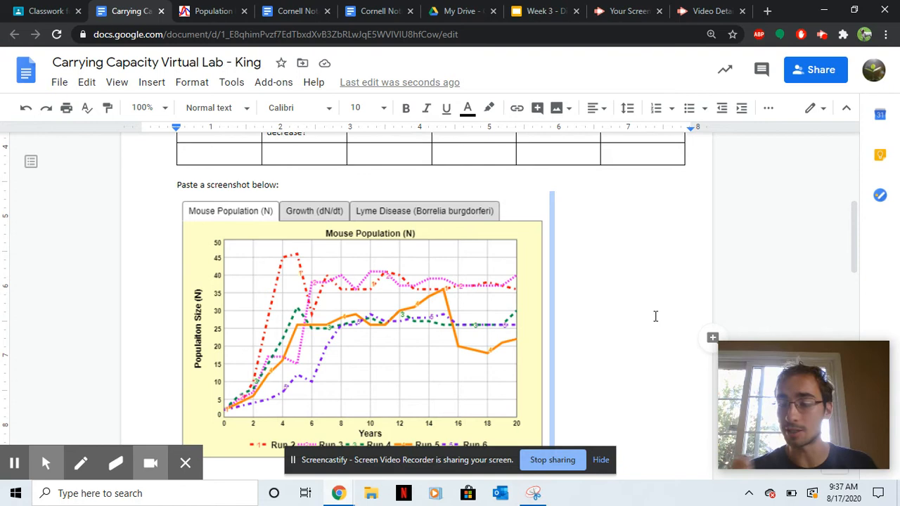
{"action": "mouse_move", "coordinate": [545, 246]}
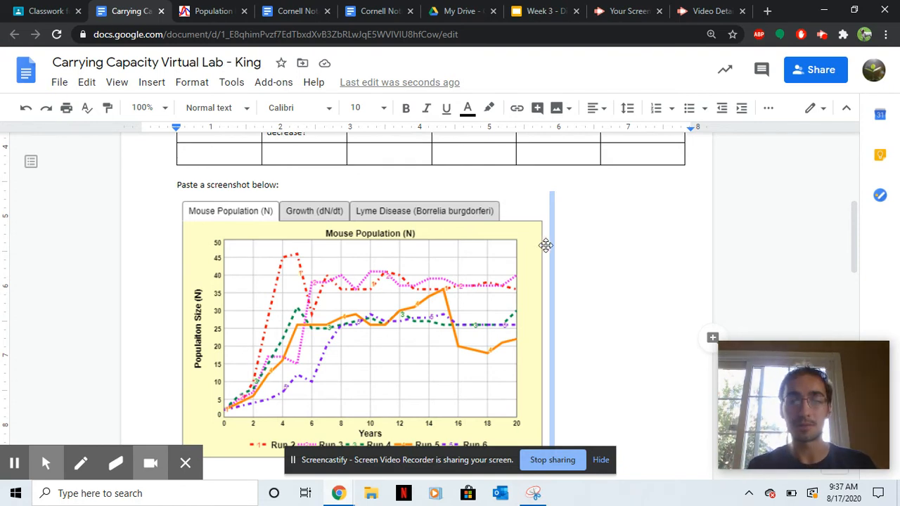
{"action": "scroll", "scroll_direction": "down", "scroll_amount": 3}
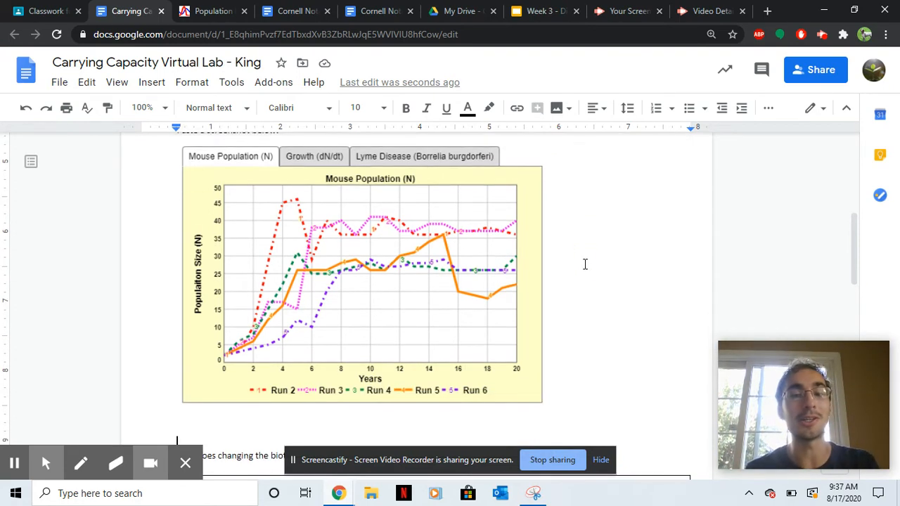
{"action": "scroll", "scroll_direction": "down", "scroll_amount": 3}
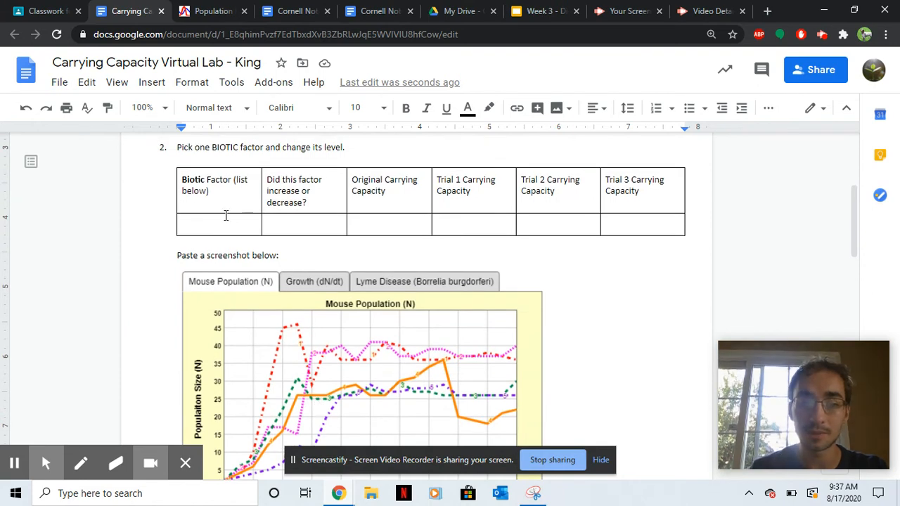
{"action": "scroll", "scroll_direction": "down", "scroll_amount": 3}
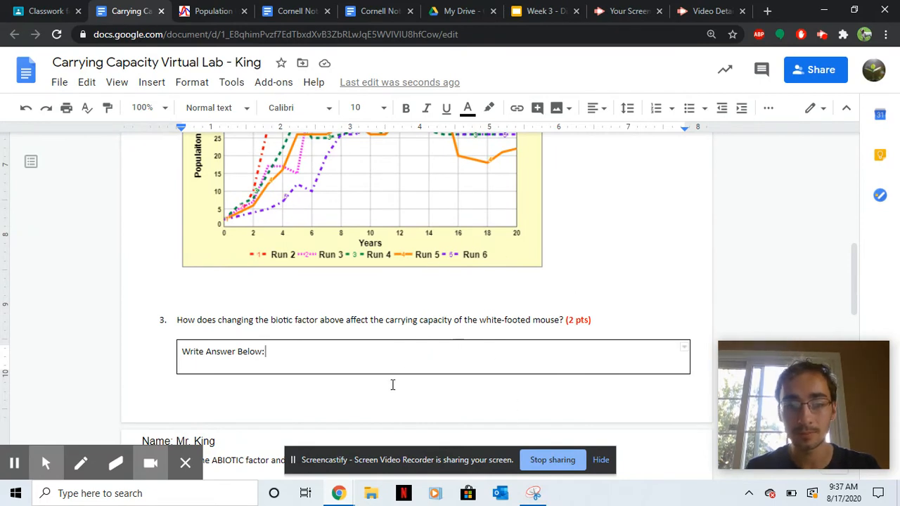
{"action": "scroll", "scroll_direction": "down", "scroll_amount": 3}
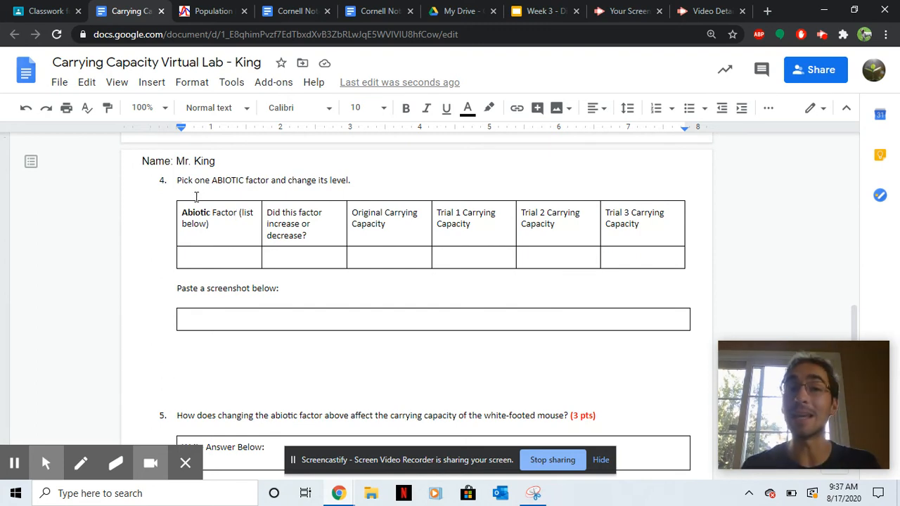
{"action": "left_click", "coordinate": [211, 12]}
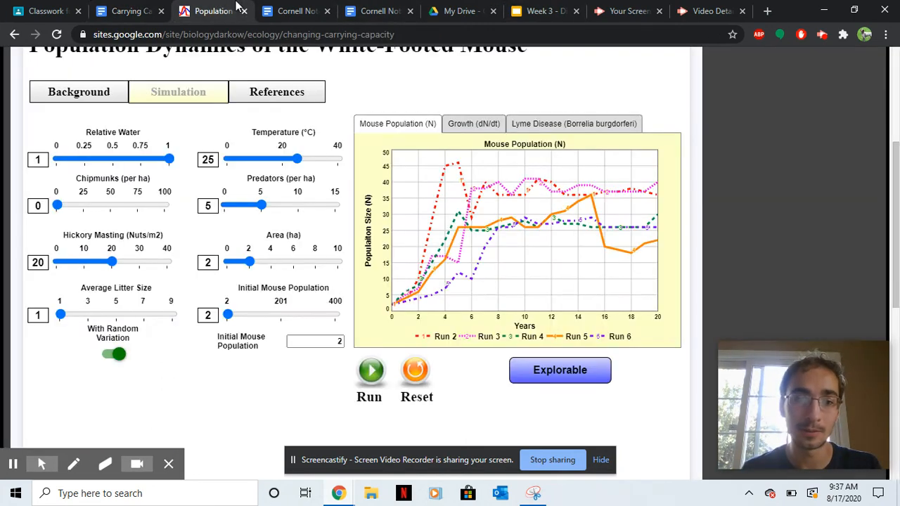
{"action": "mouse_move", "coordinate": [415, 370]}
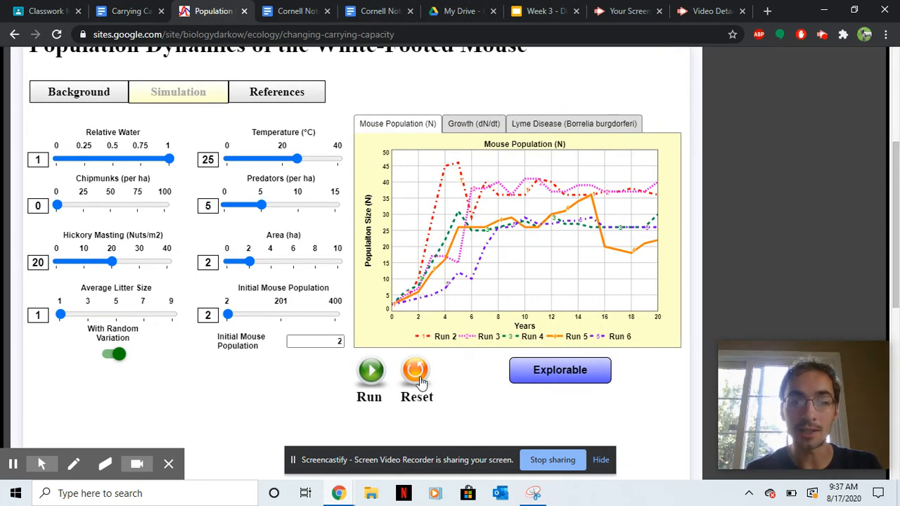
Reset the simulation, clearing all runs and predators to 0, then return to the worksheet
{"action": "left_click", "coordinate": [415, 370]}
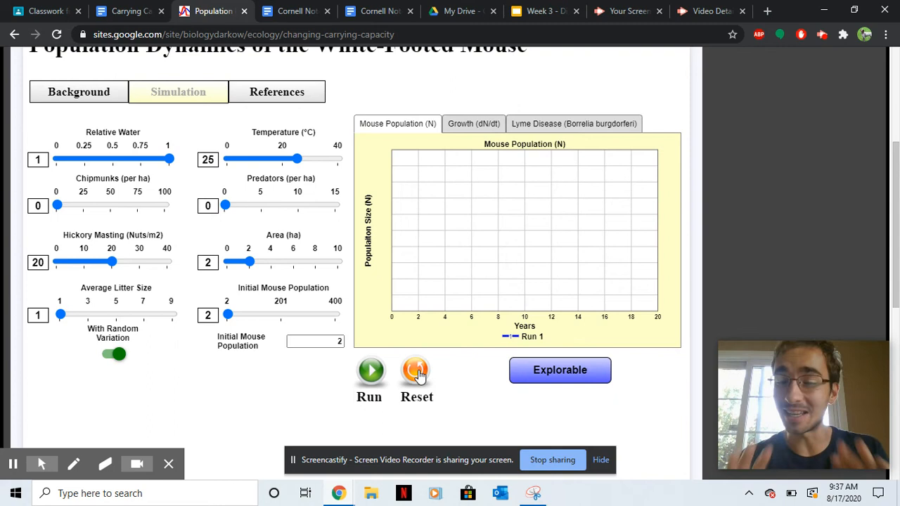
{"action": "mouse_move", "coordinate": [107, 175]}
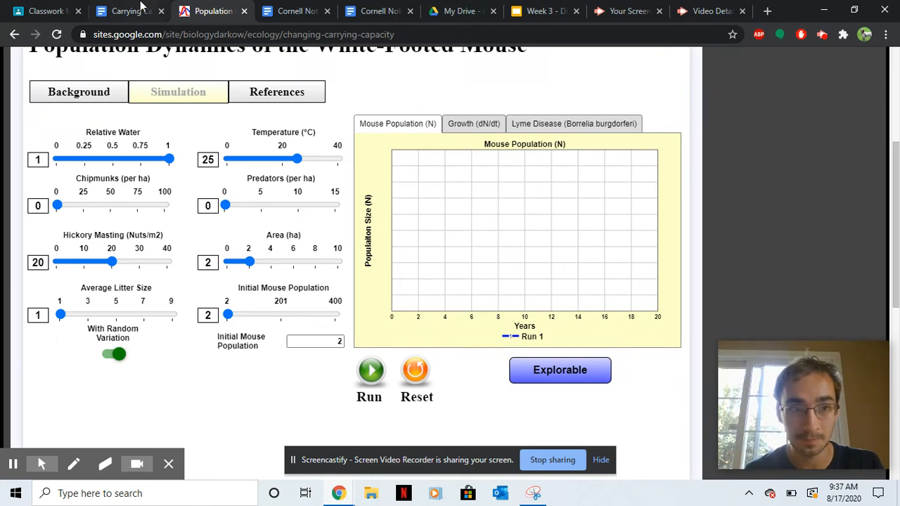
{"action": "left_click", "coordinate": [132, 11]}
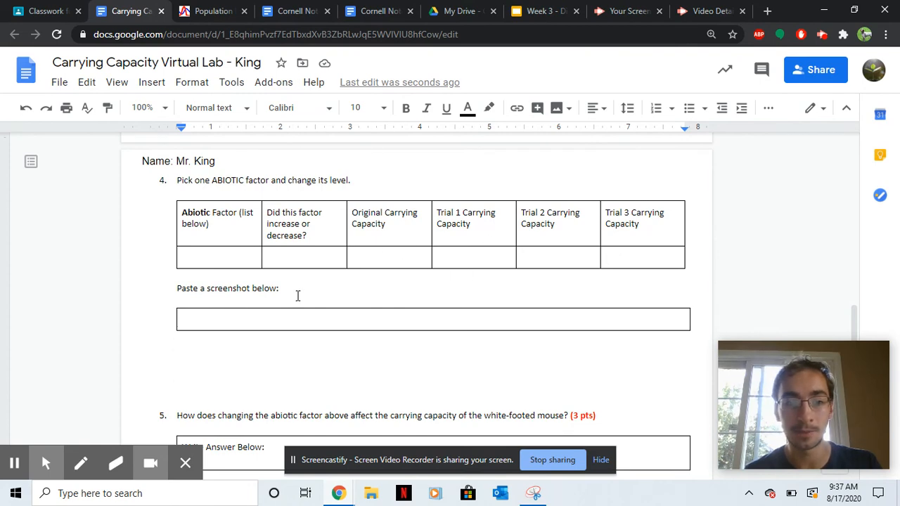
Scroll to question 5's answer box, then open the Week 3 Classwork page in Google Classroom
{"action": "scroll", "scroll_direction": "down", "scroll_amount": 3}
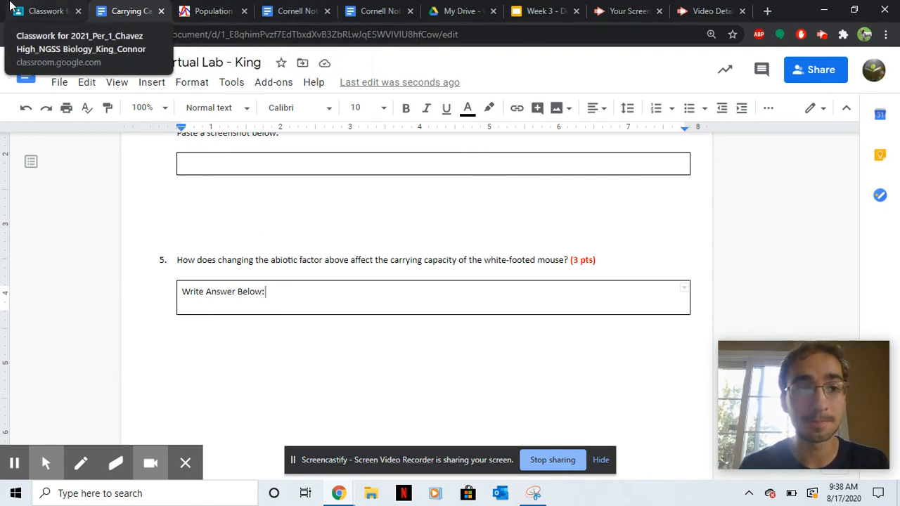
{"action": "left_click", "coordinate": [46, 11]}
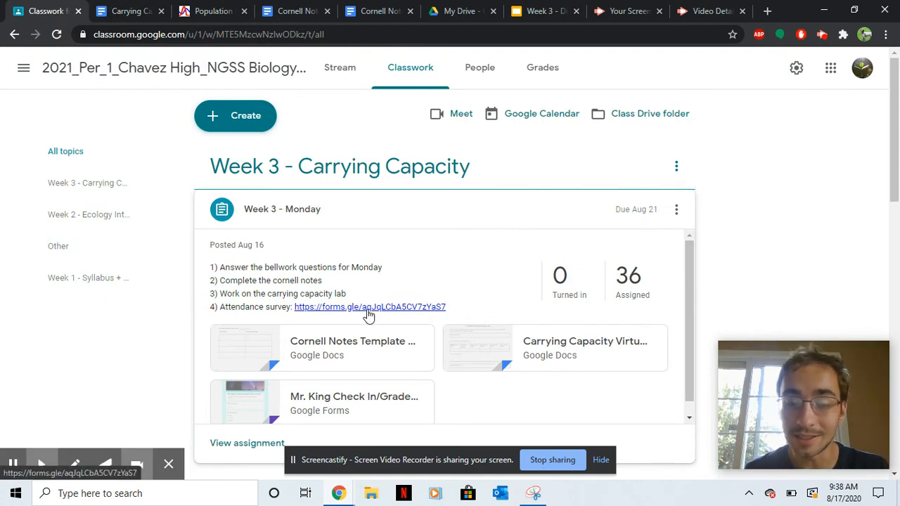